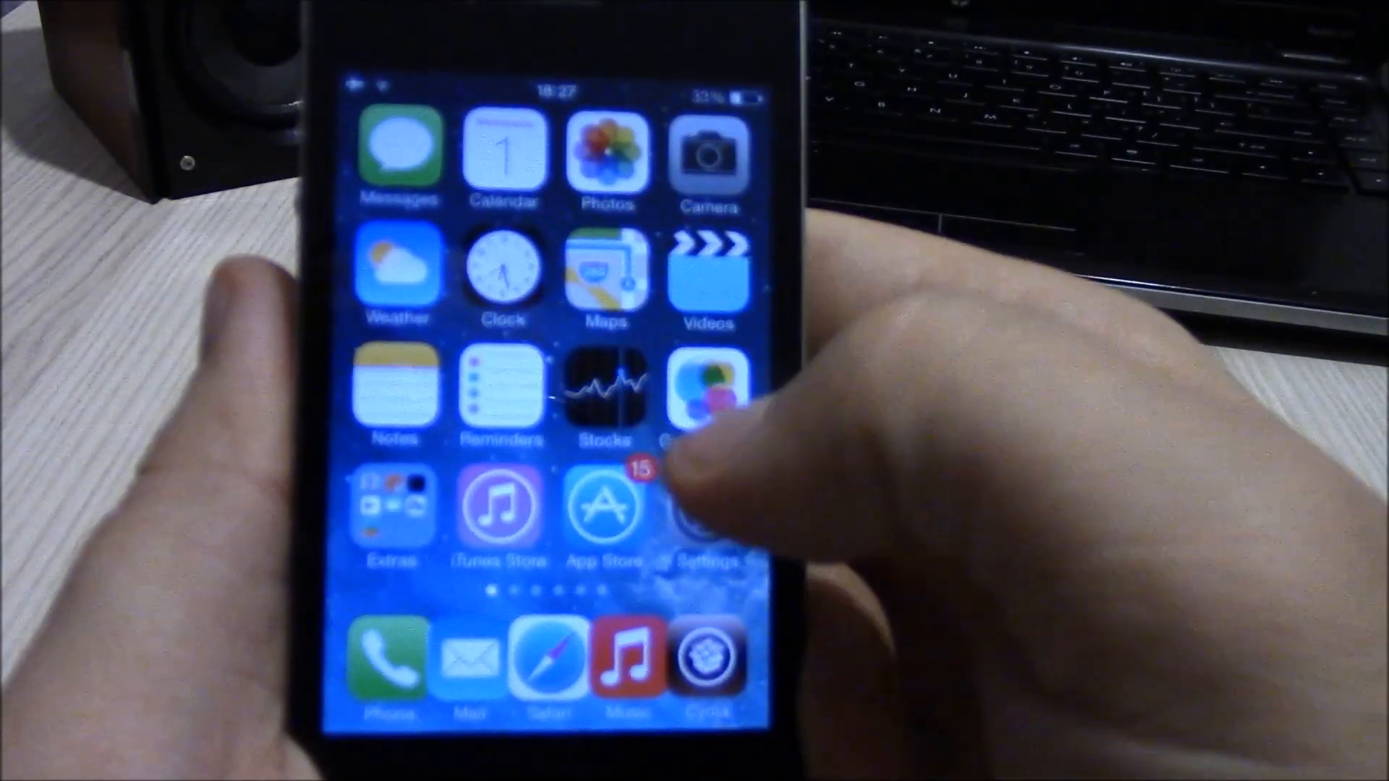
- Swipe through the Springboard home screen pages back to the first page
scroll("left", 3)
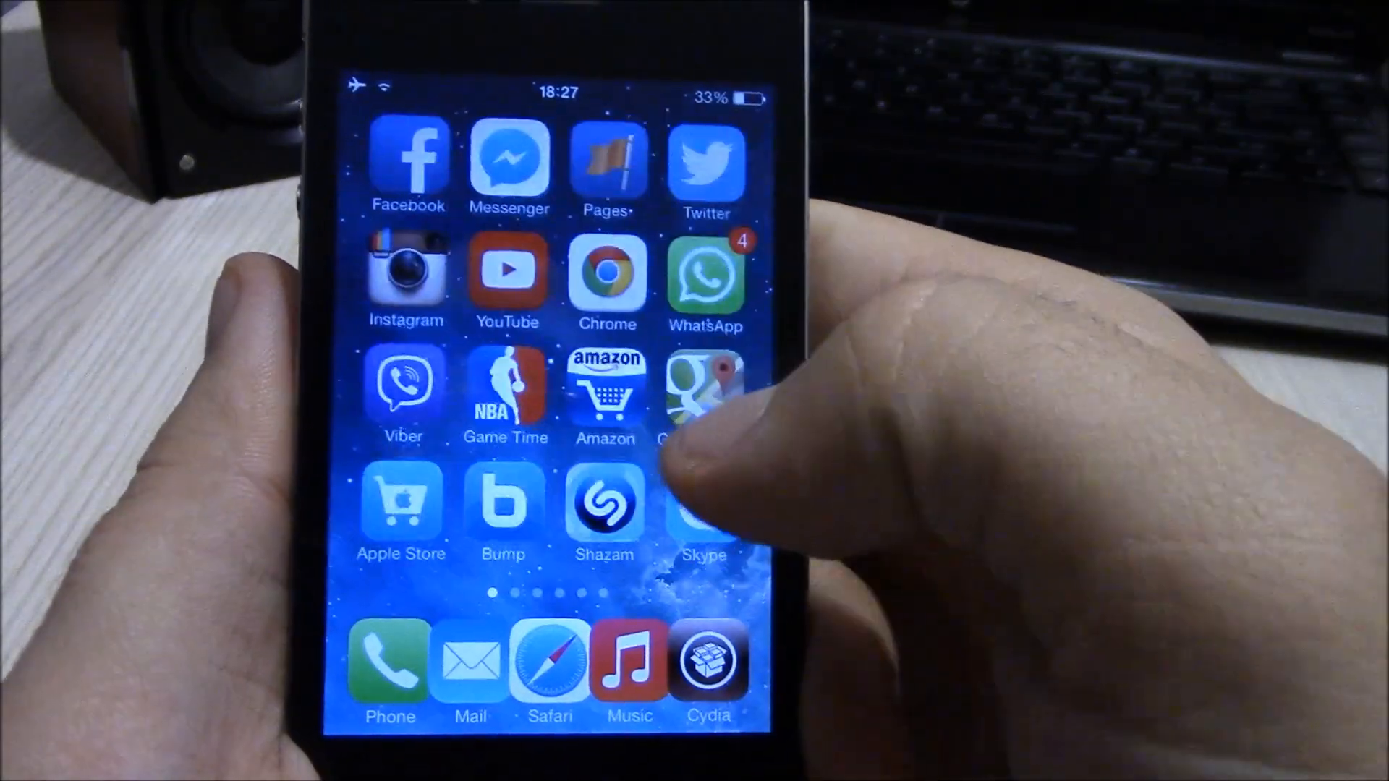
scroll("left", 3)
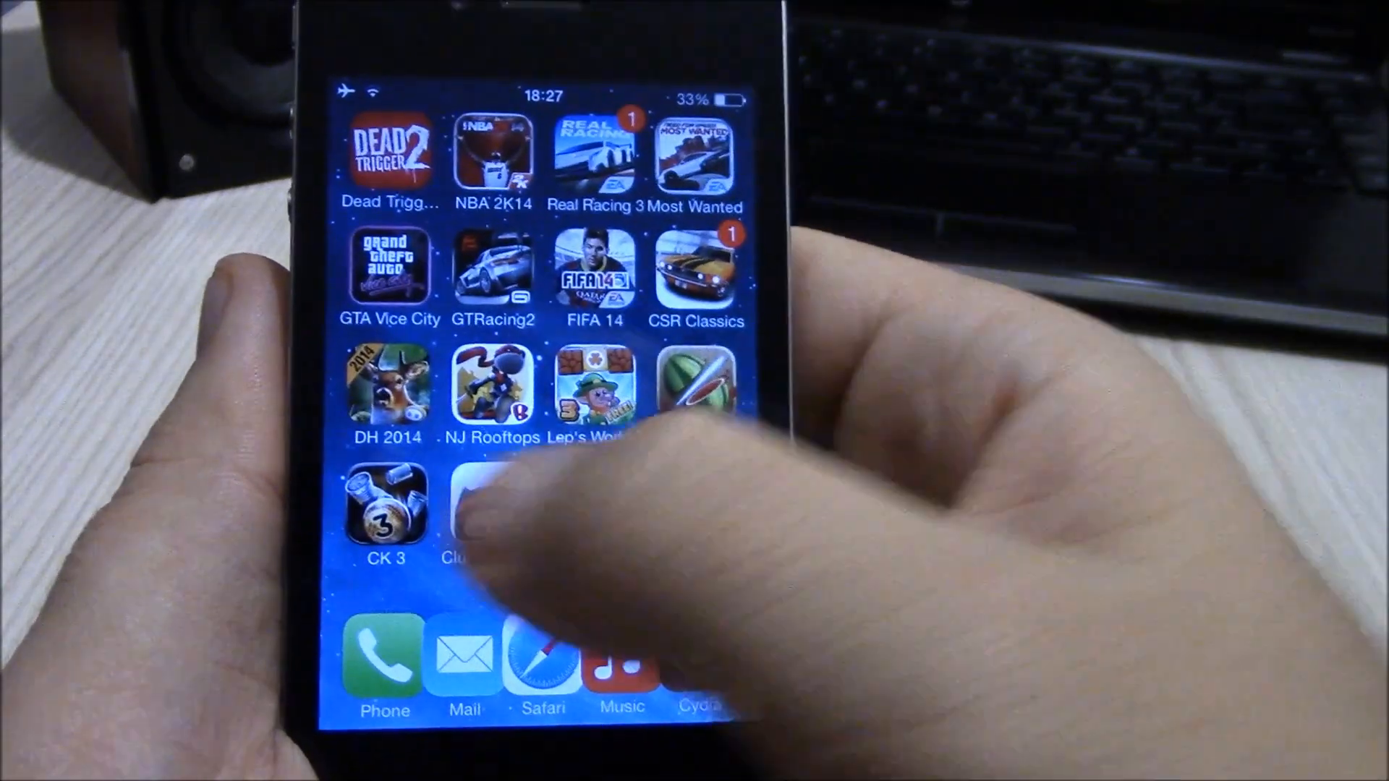
scroll("left", 3)
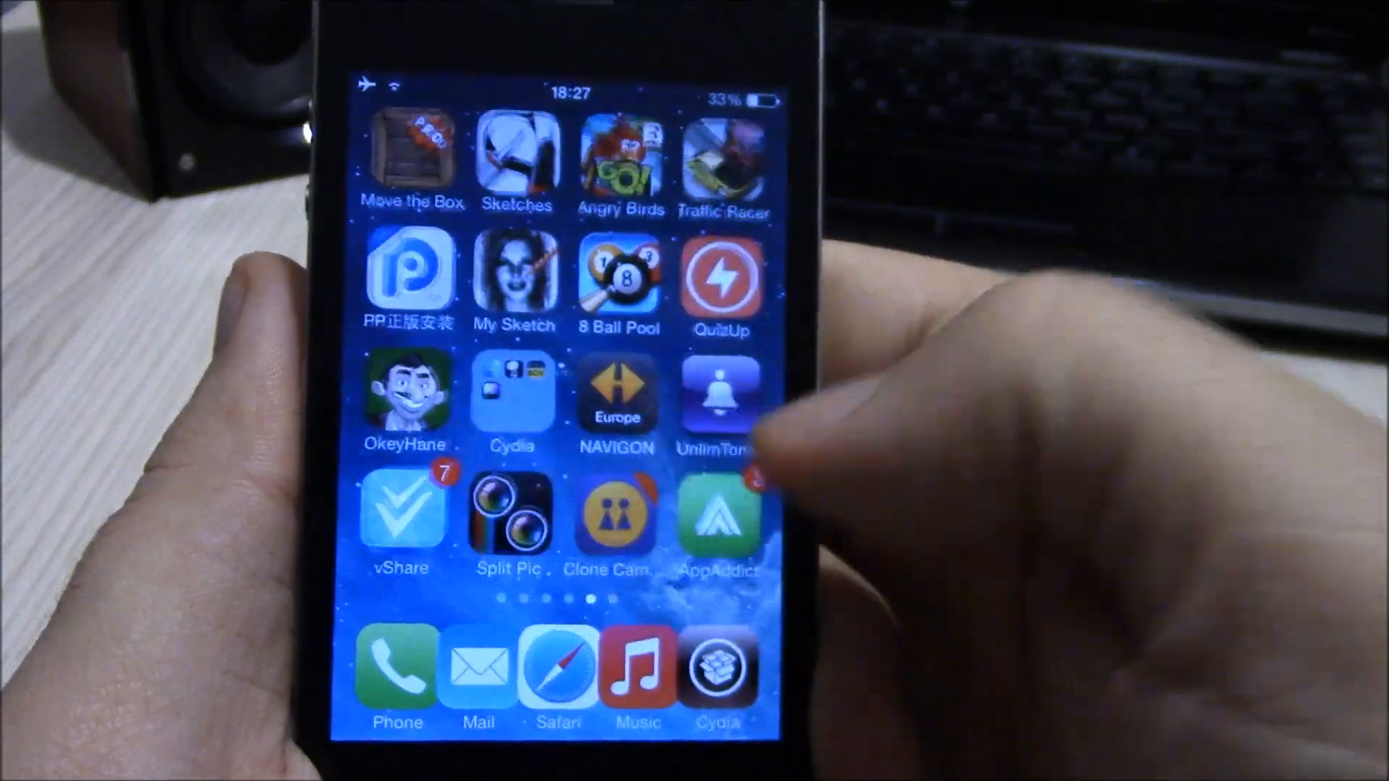
scroll("left", 3)
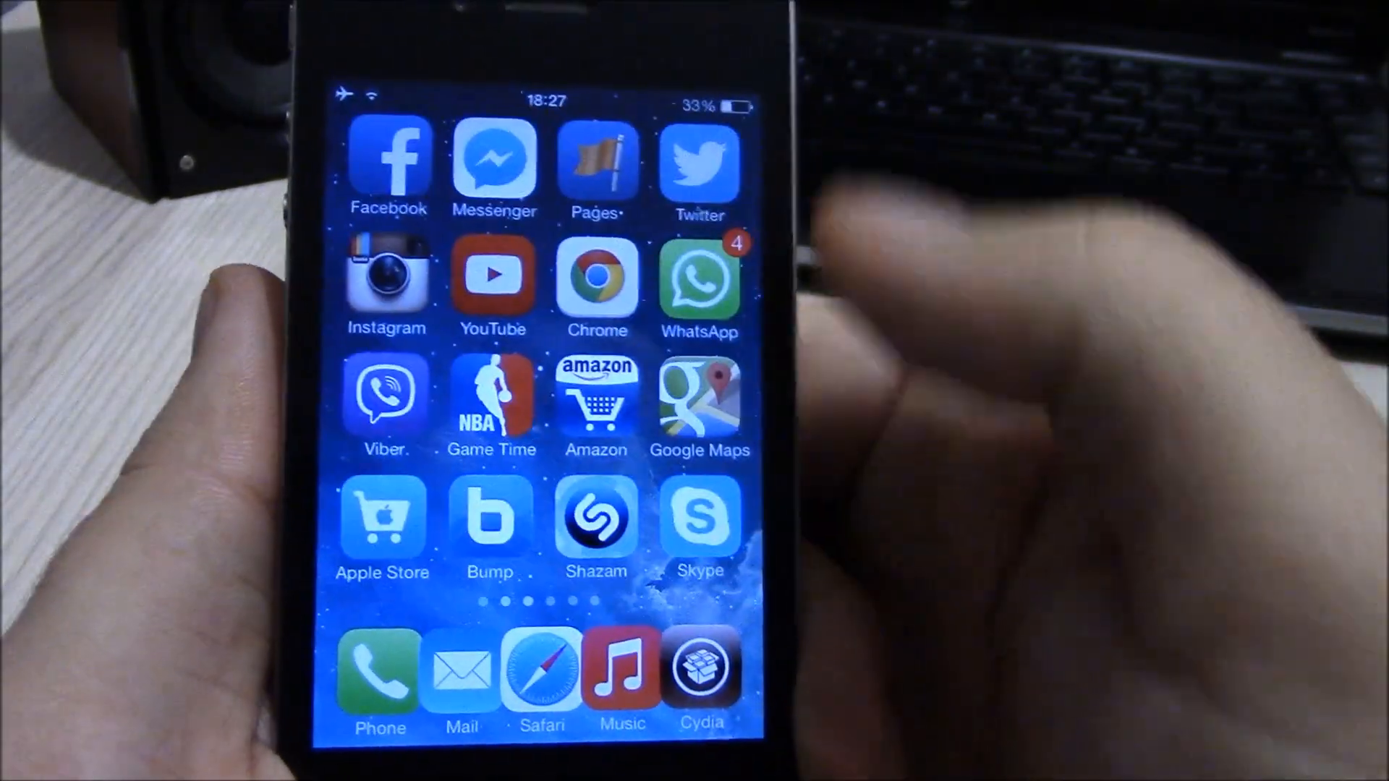
scroll("left", 3)
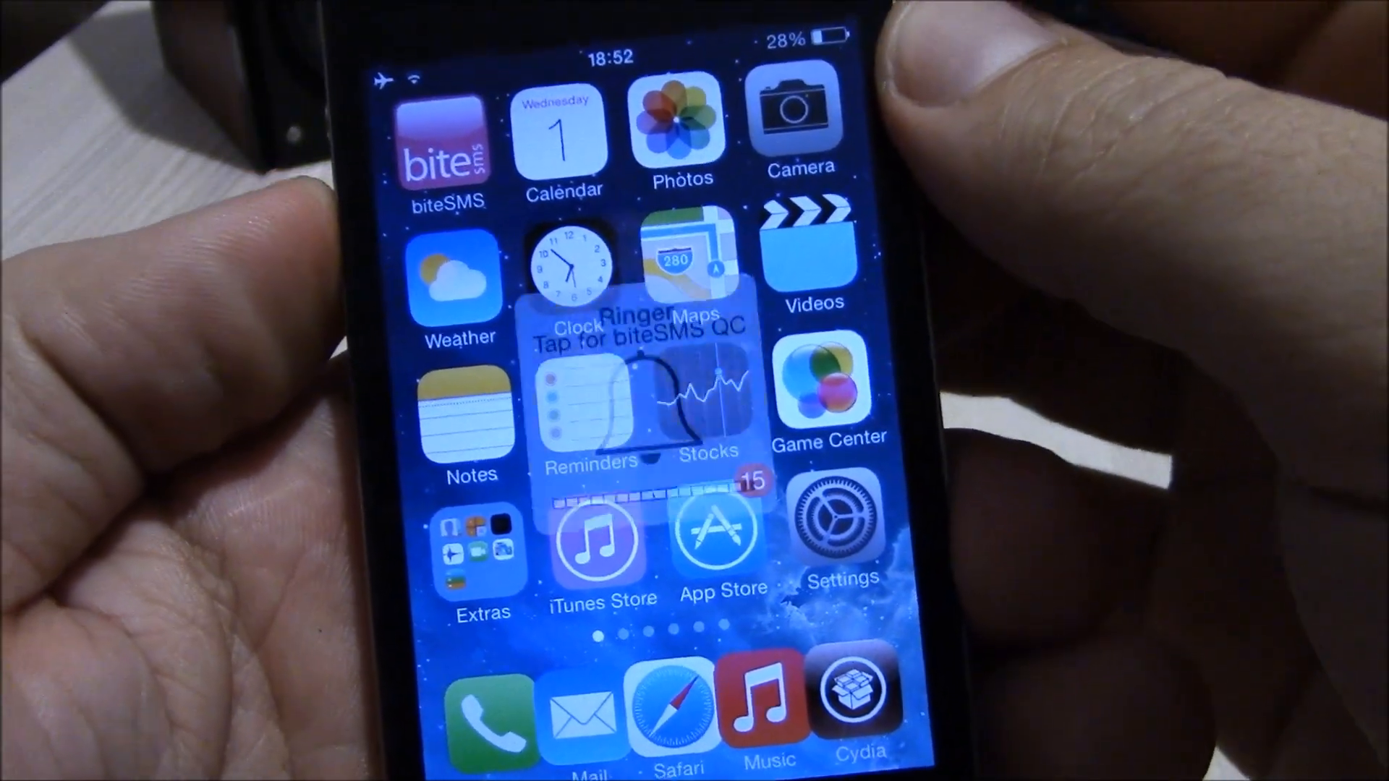
- Open biteSMS Quick Compose from the ringer overlay, then return to the home screen
left_click(638, 327)
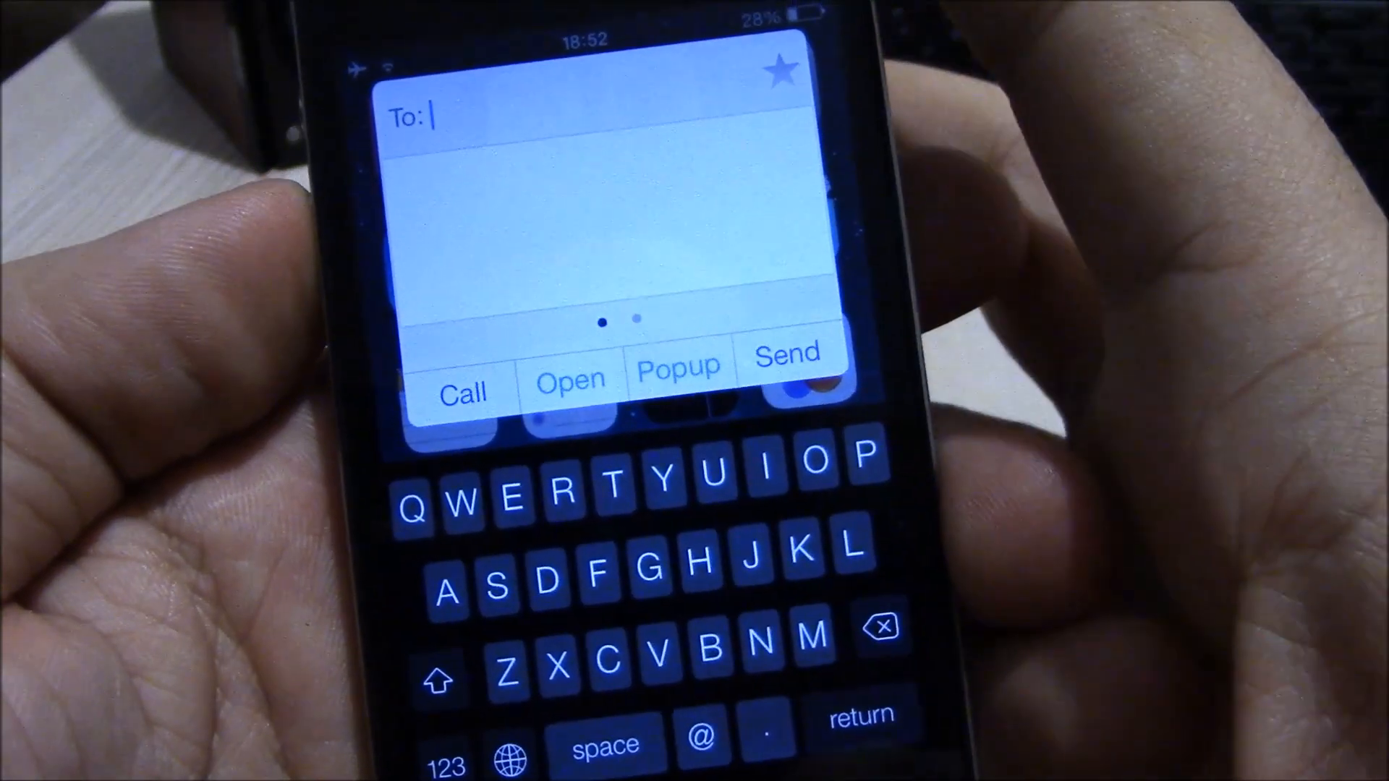
key("home")
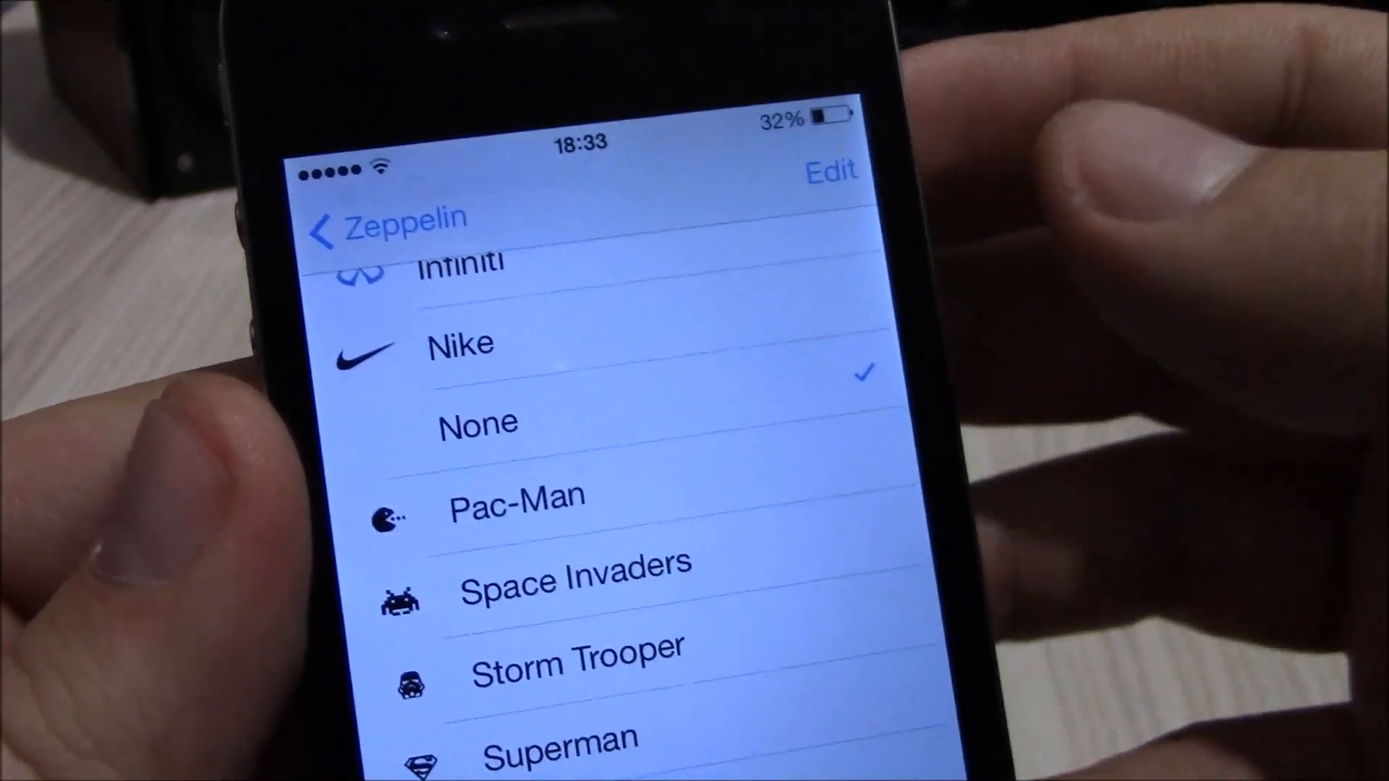
- Pick Nike as the Zeppelin status-bar logo, then scroll the logo list toward Assassin's Creed
left_click(482, 270)
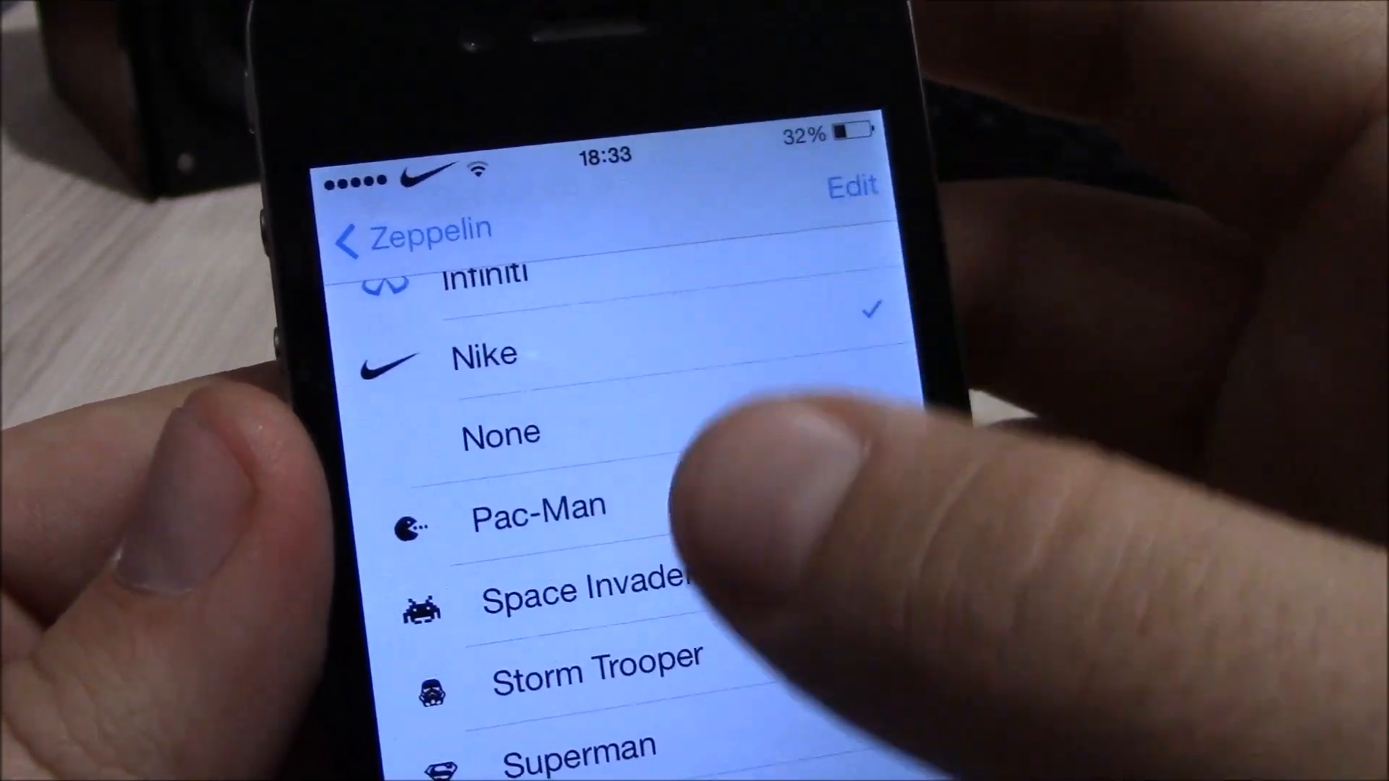
scroll("down", 3)
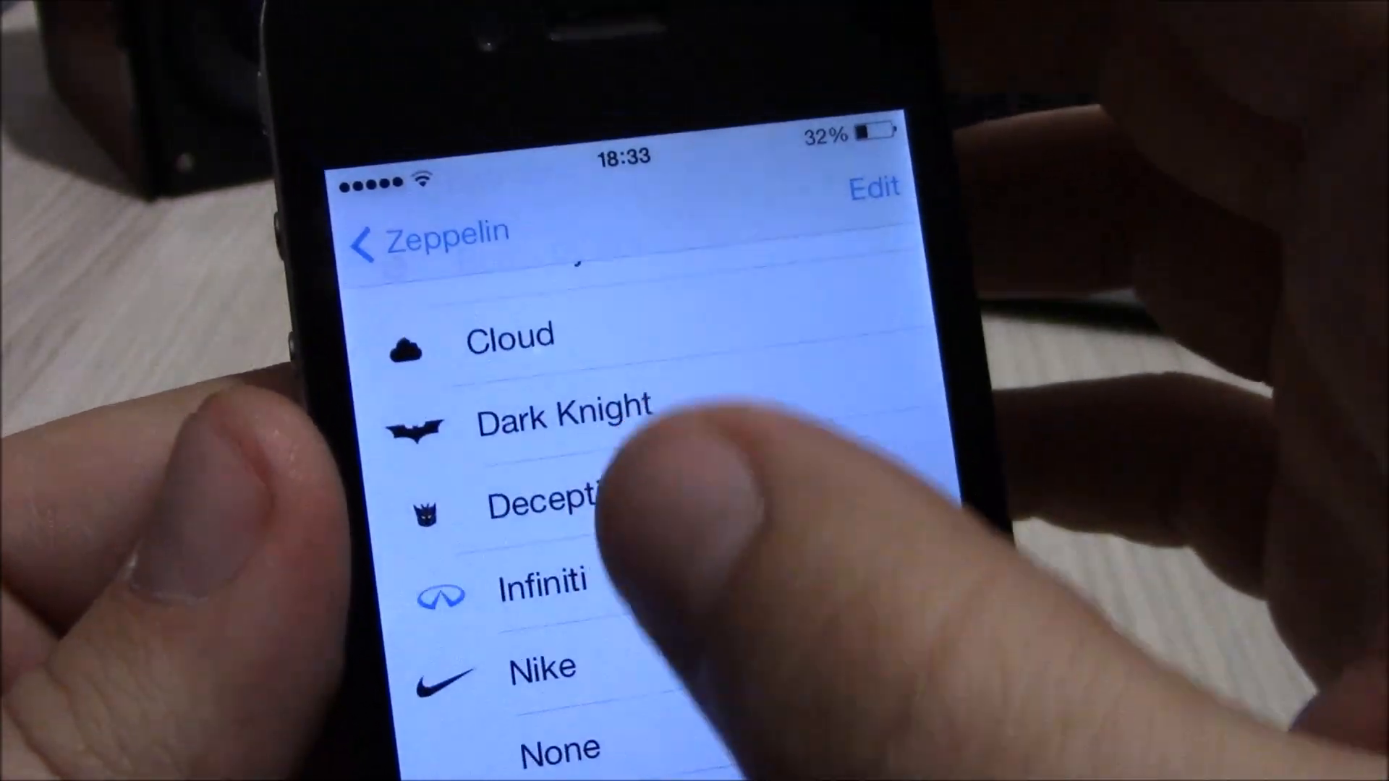
scroll("down", 3)
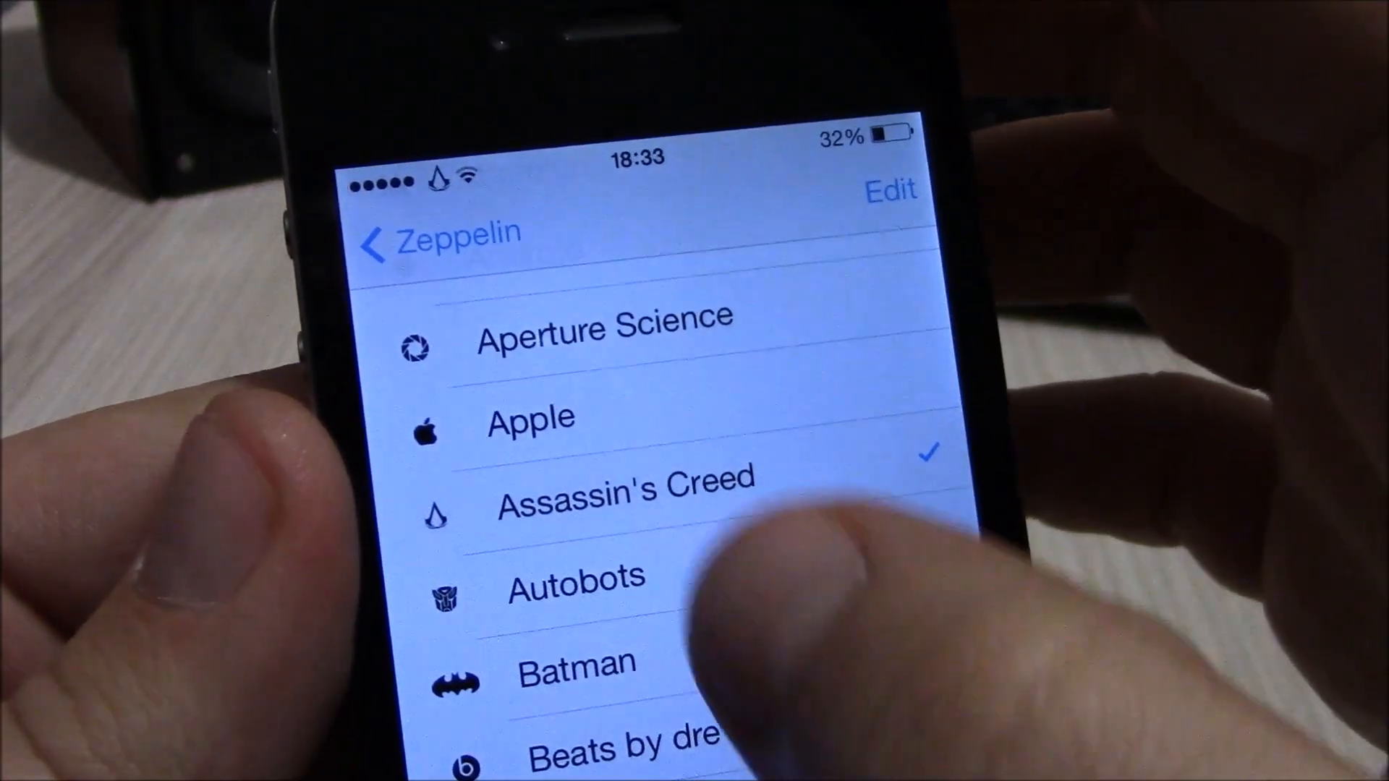